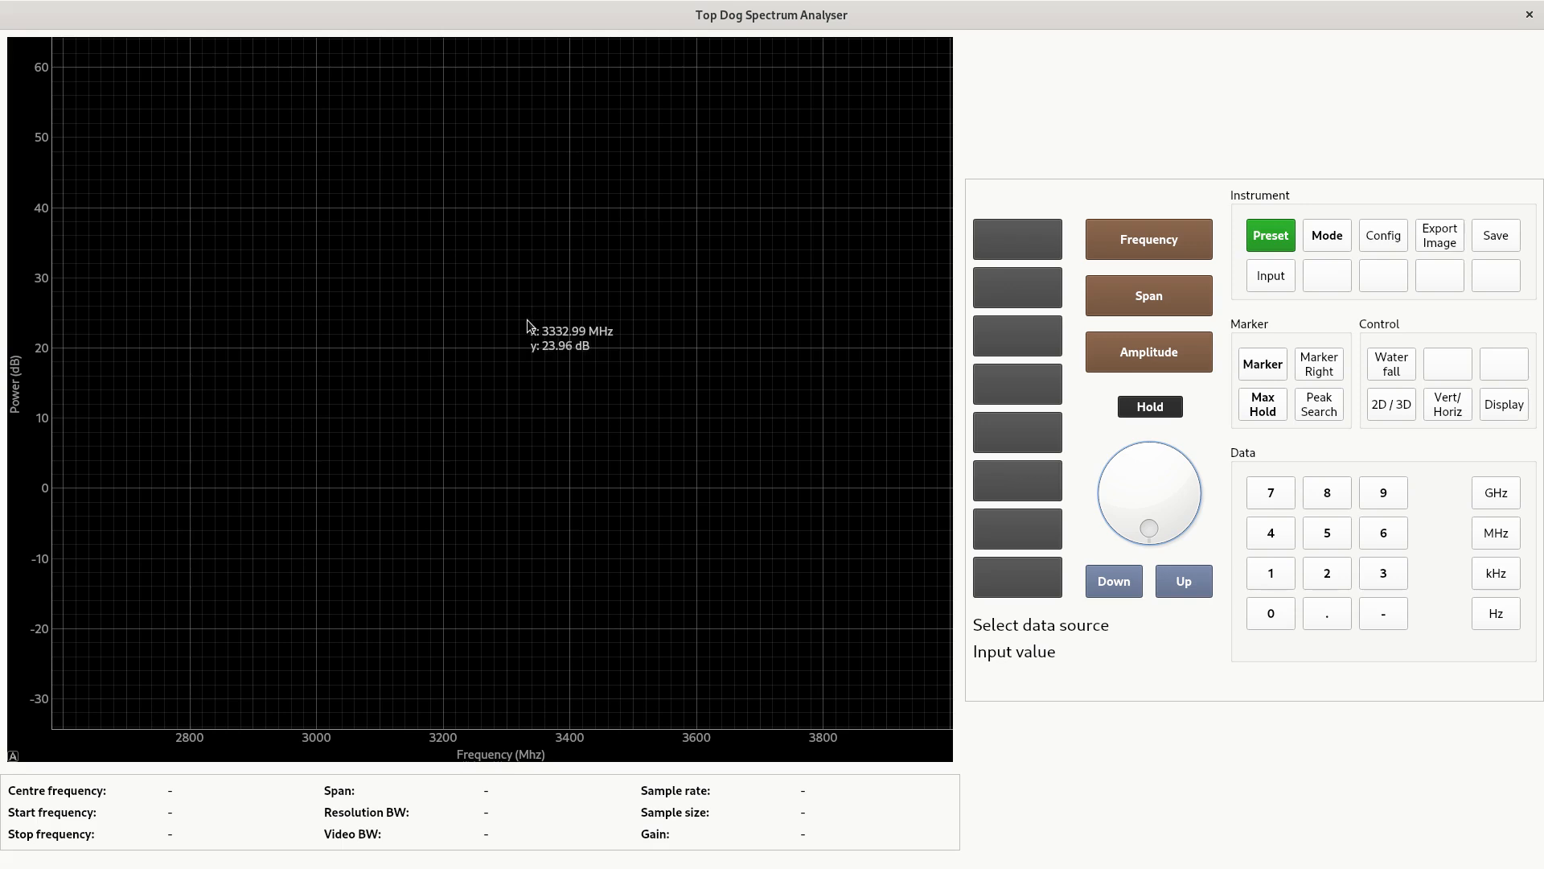
mouse_move(535, 322)
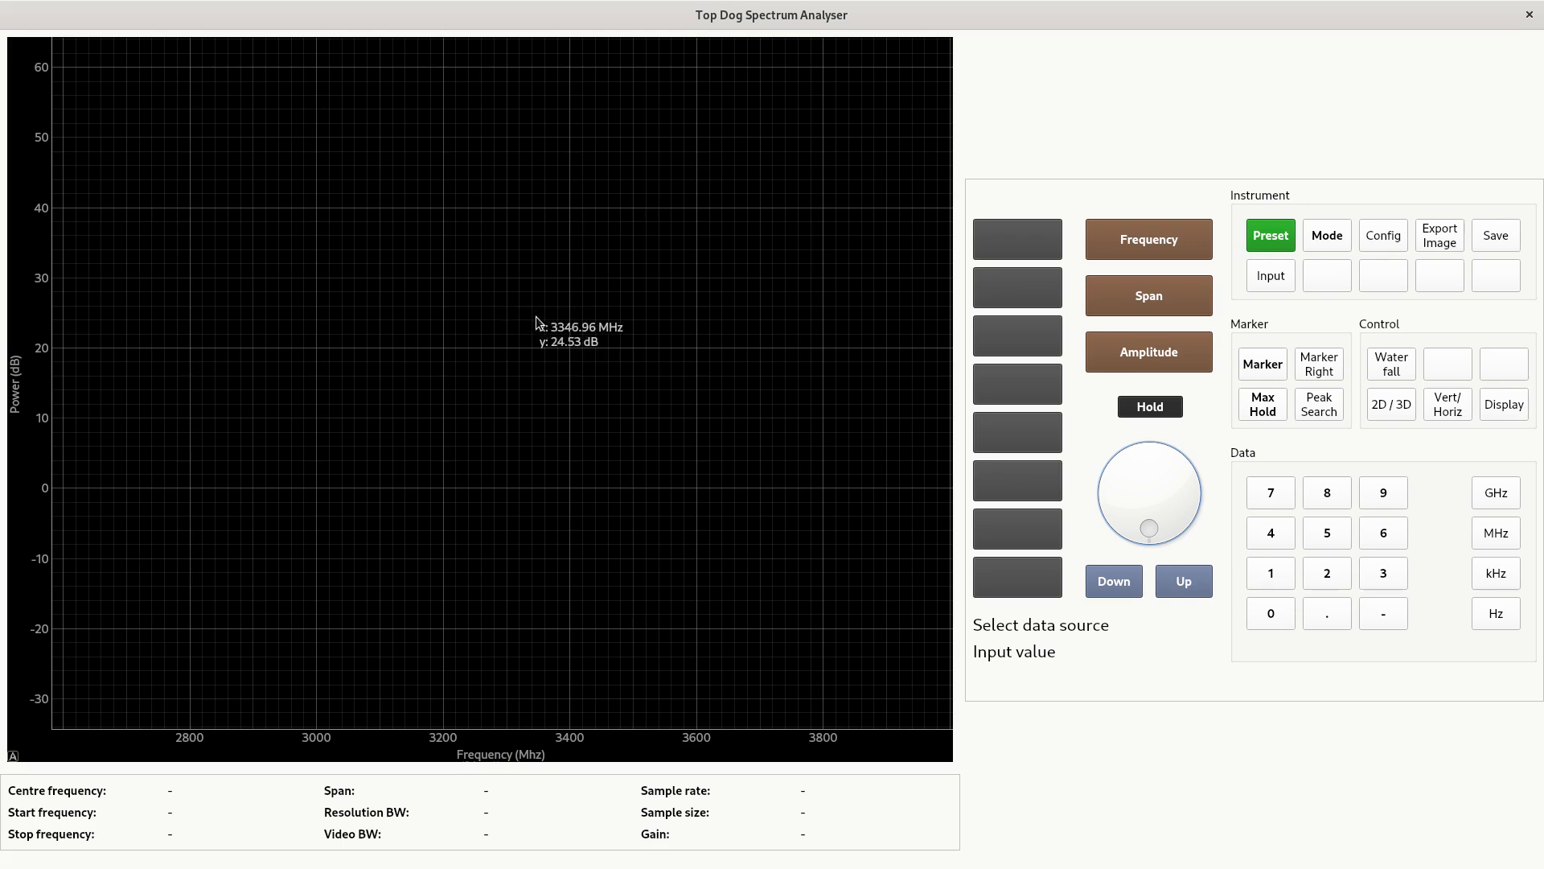
mouse_move(431, 305)
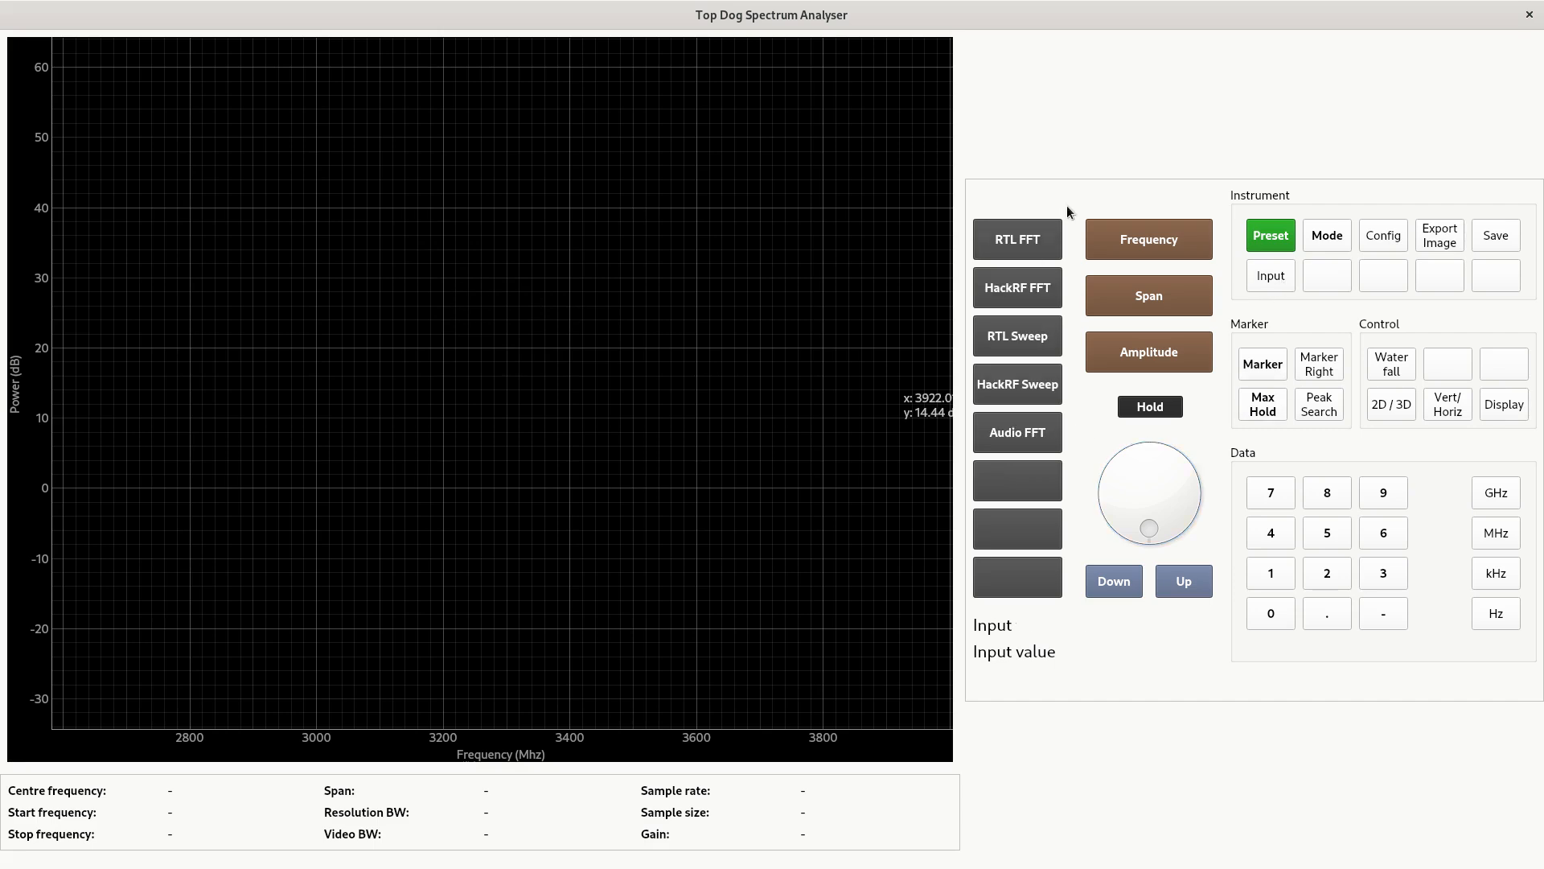
Start the live RTL FFT spectrum at 98 MHz, freeze the trace with Hold, then release it
left_click(1017, 240)
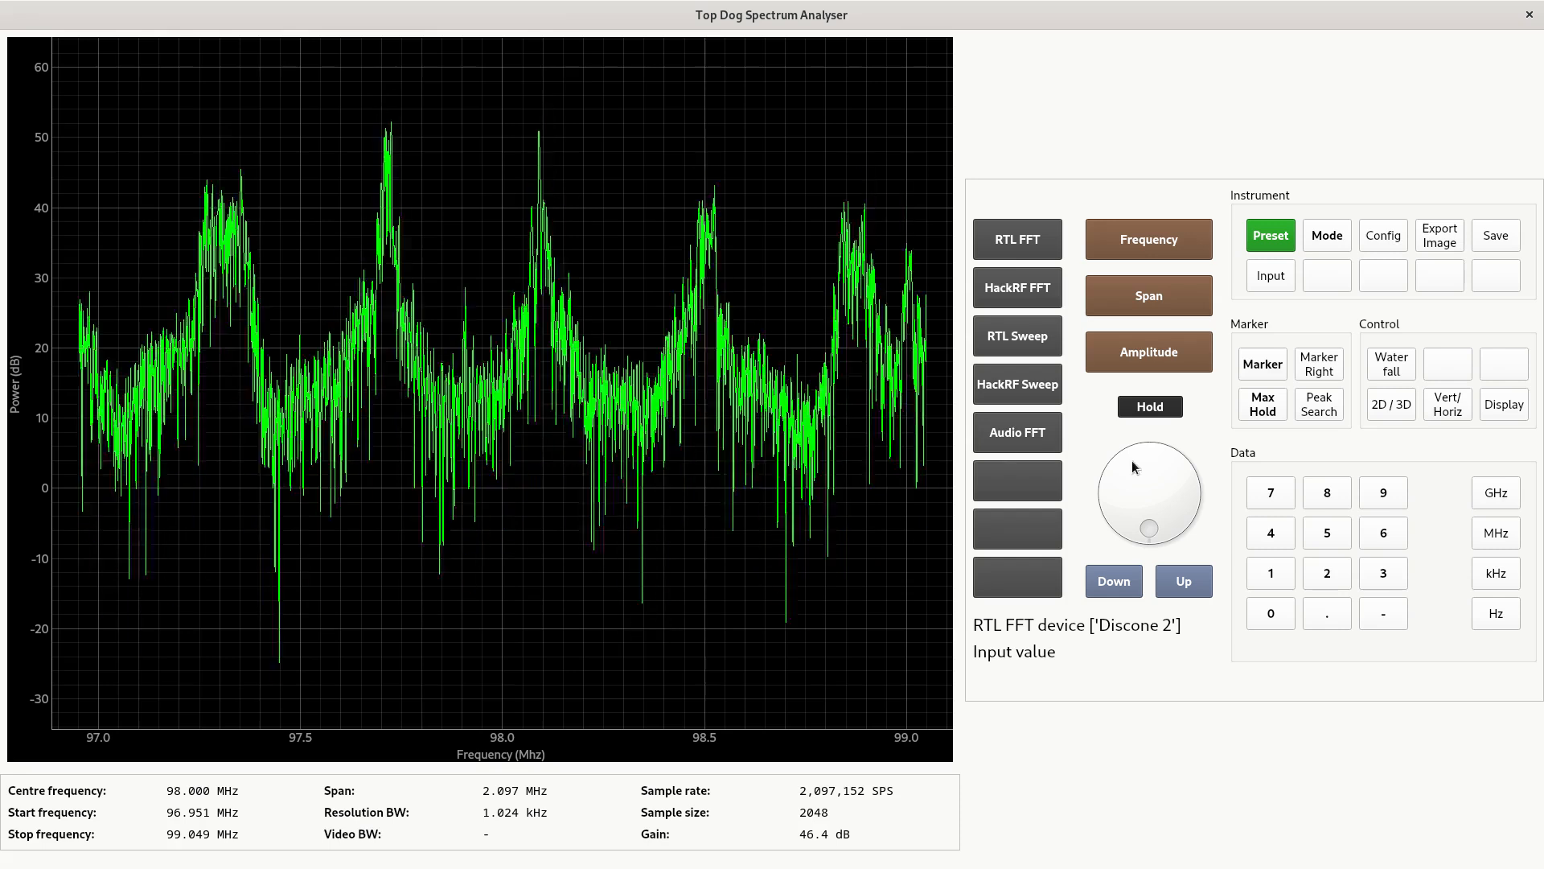
left_click(1149, 406)
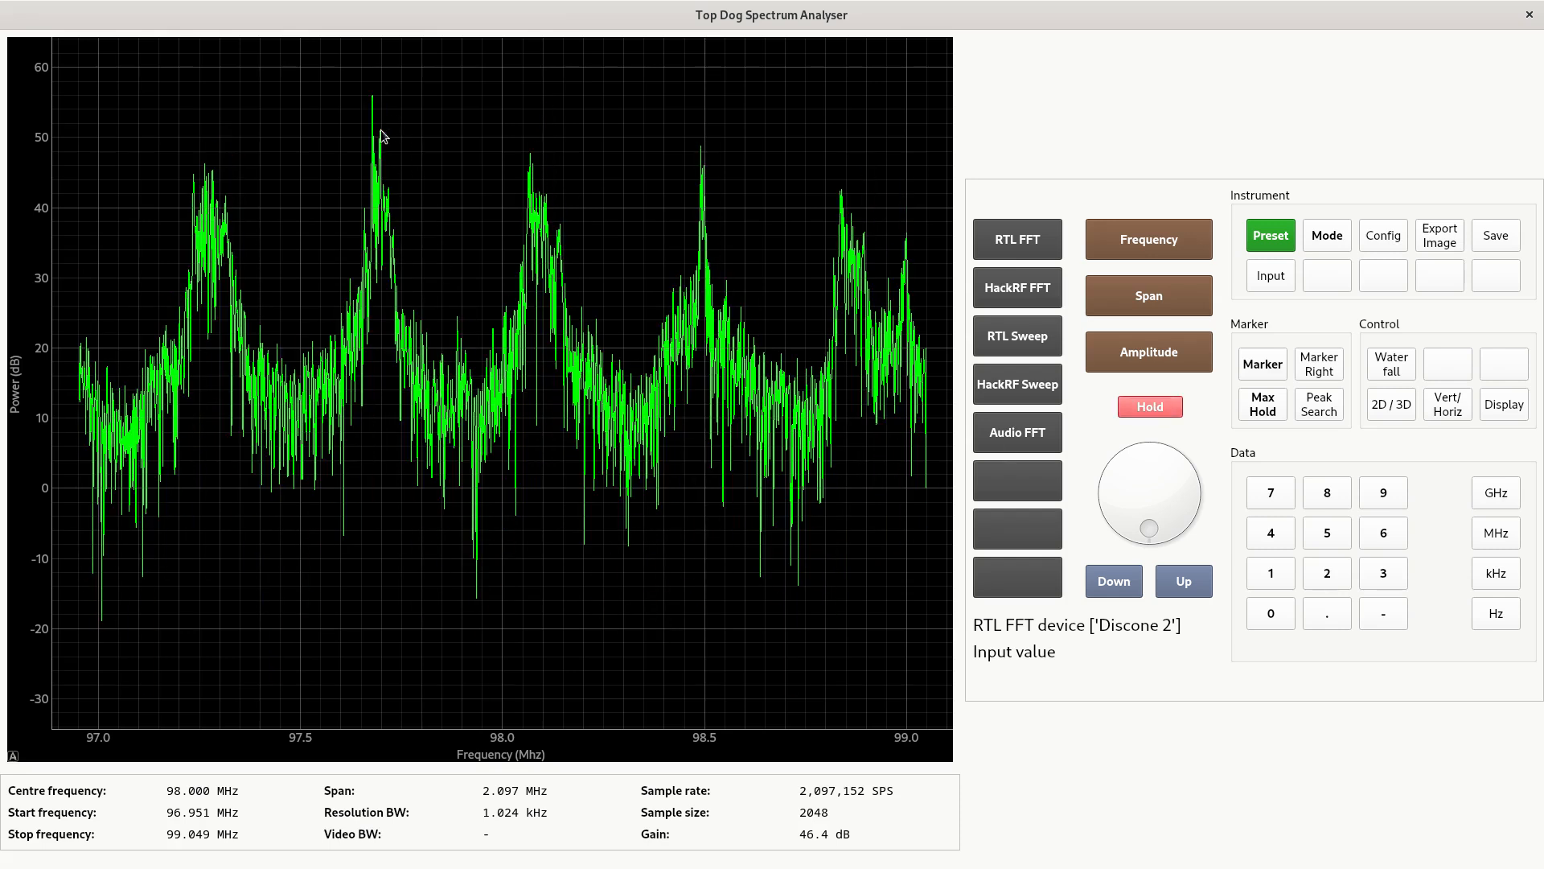
mouse_move(1139, 441)
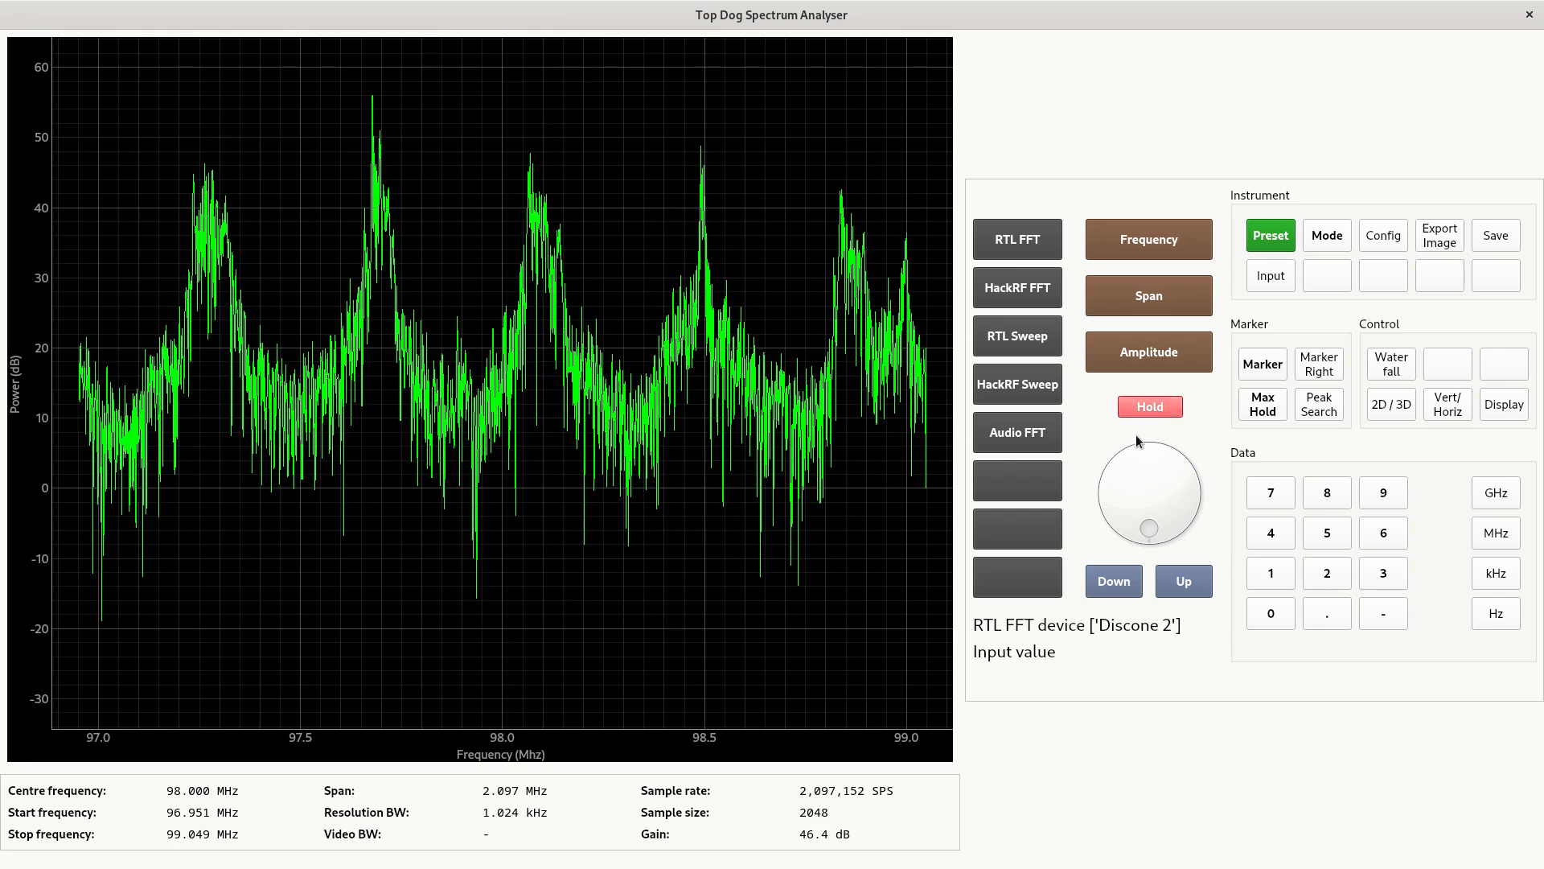
left_click(1149, 407)
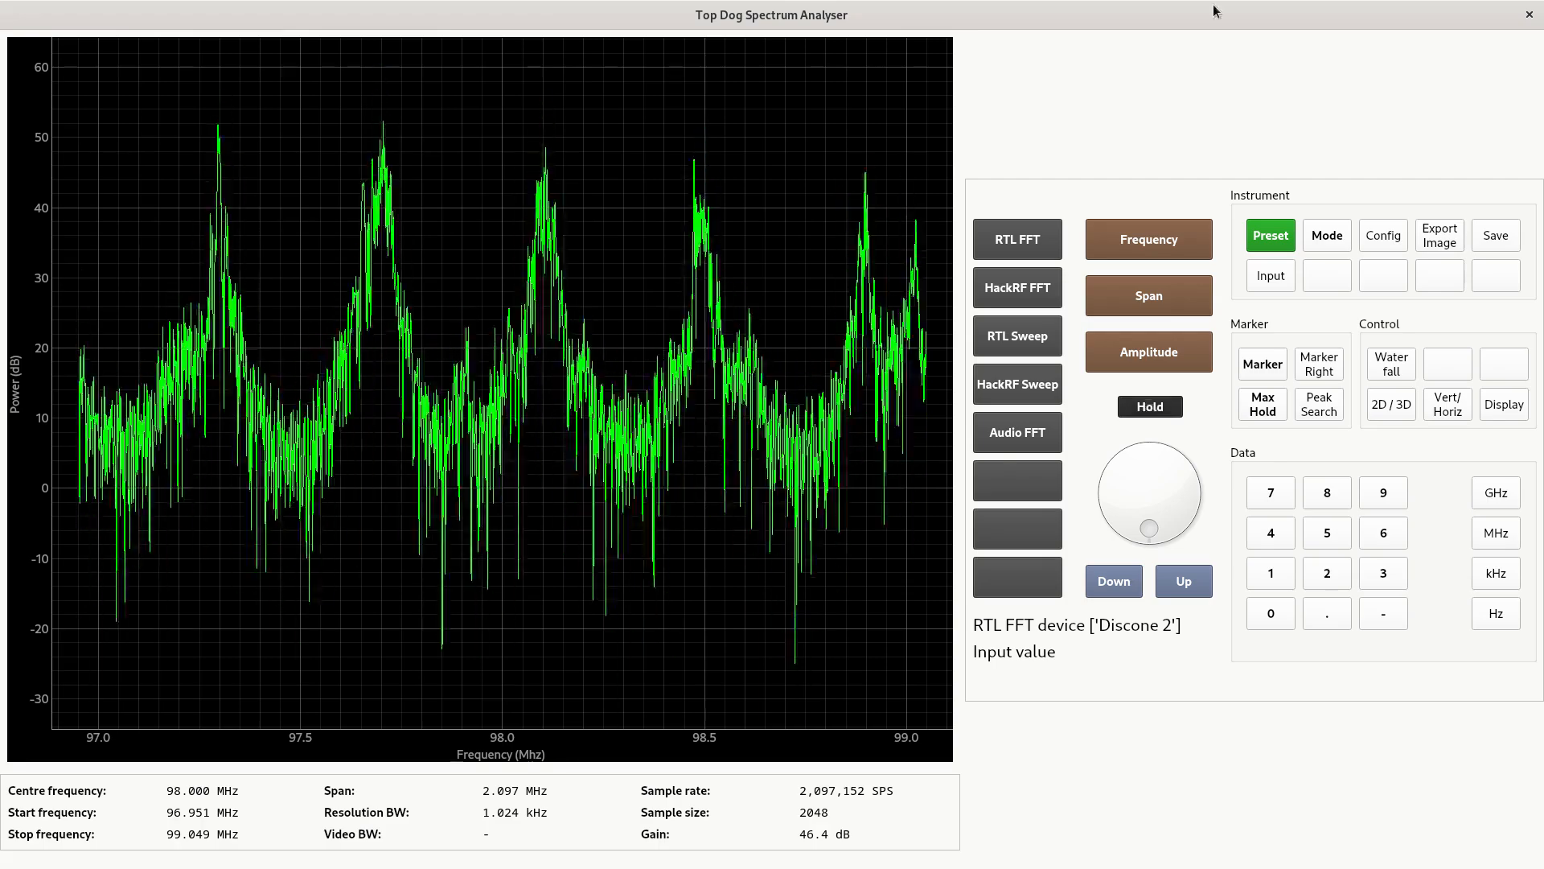